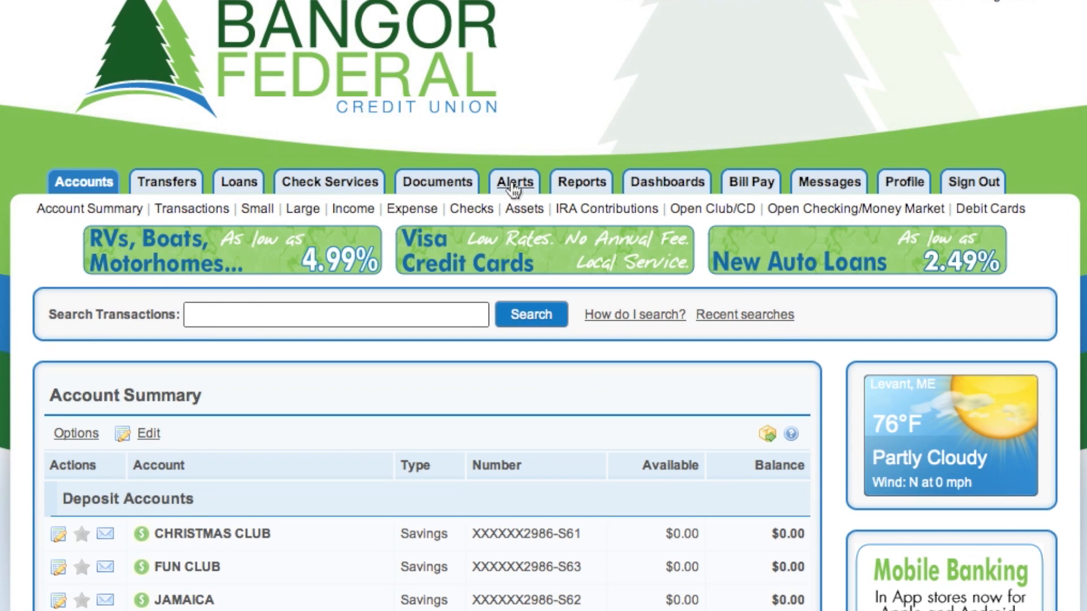
# Open the Alerts tab to list all account alerts and their delivery schedules
pyautogui.click(514, 182)
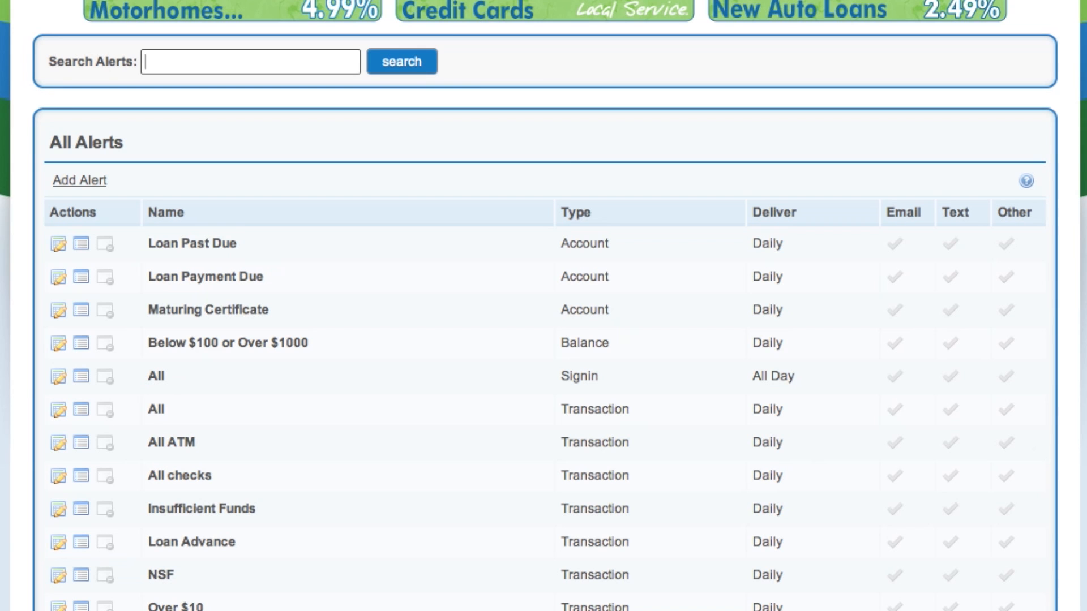
pyautogui.moveTo(496, 33)
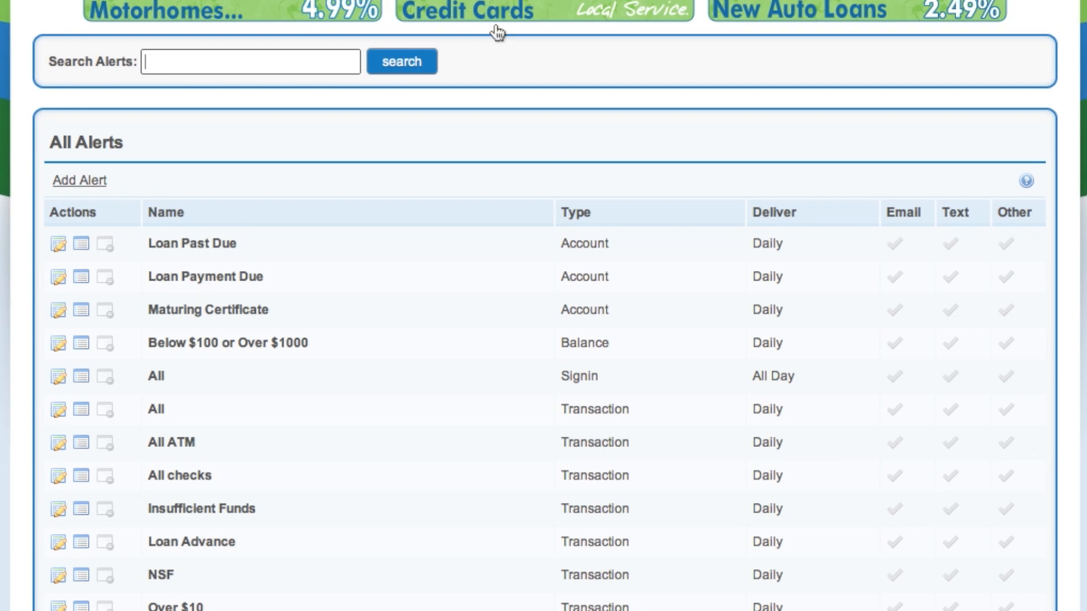
pyautogui.moveTo(506, 69)
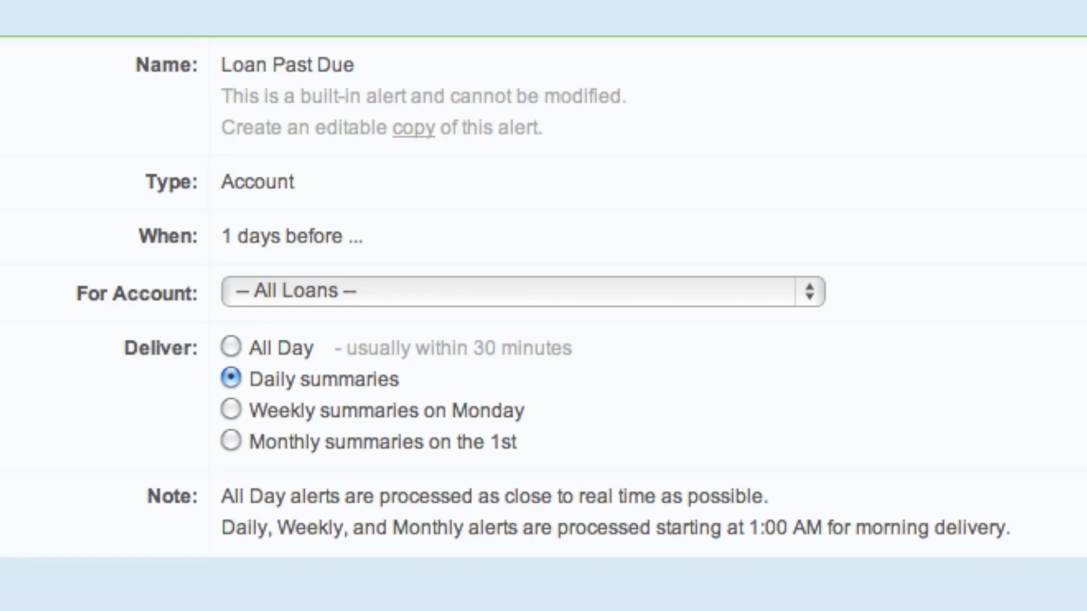
pyautogui.moveTo(243, 99)
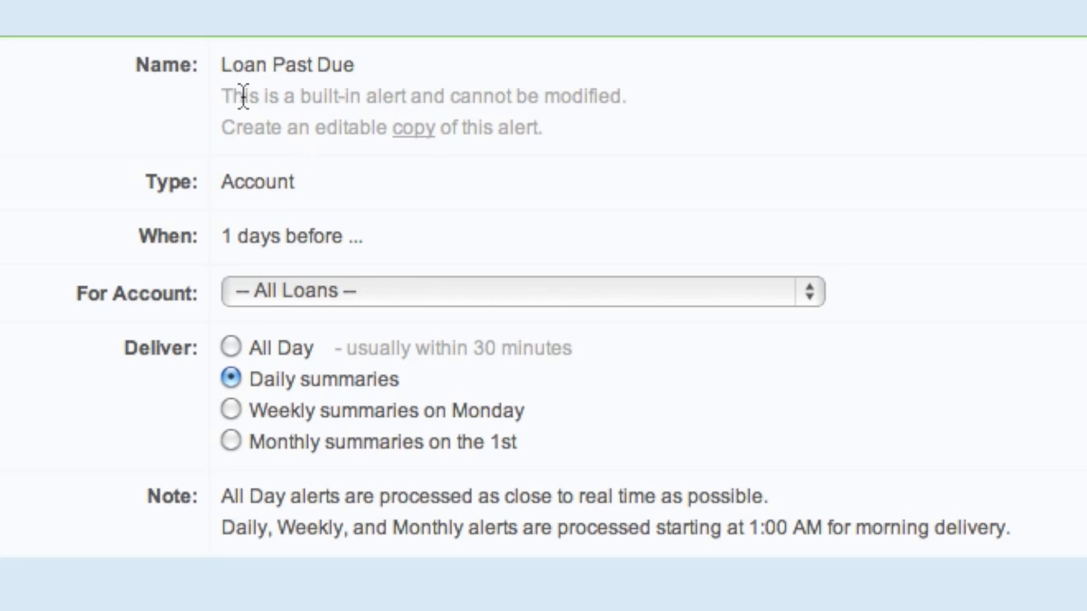
pyautogui.moveTo(392, 312)
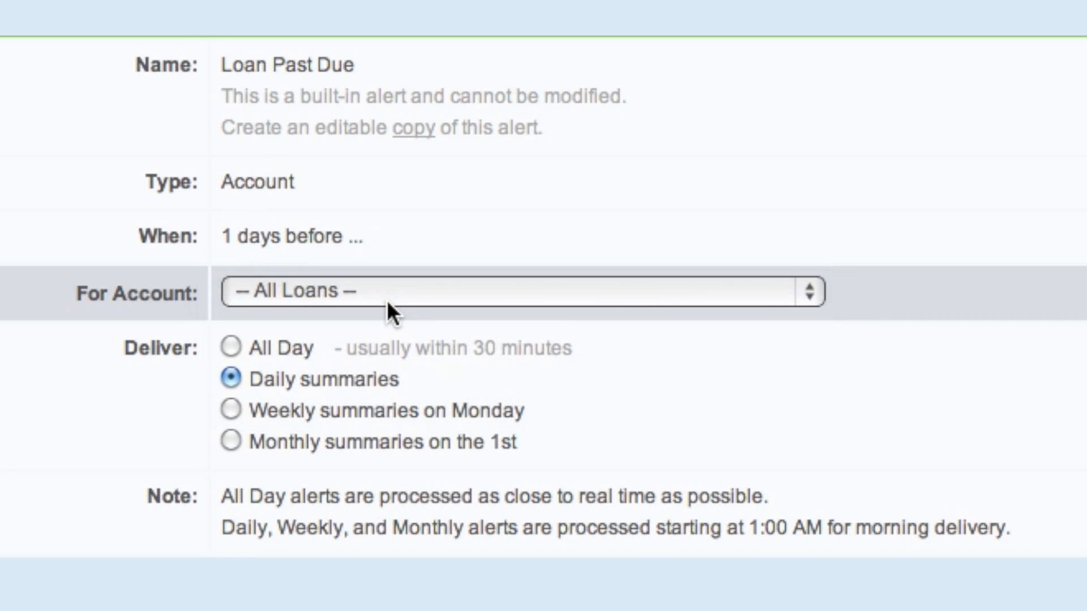
pyautogui.moveTo(387, 357)
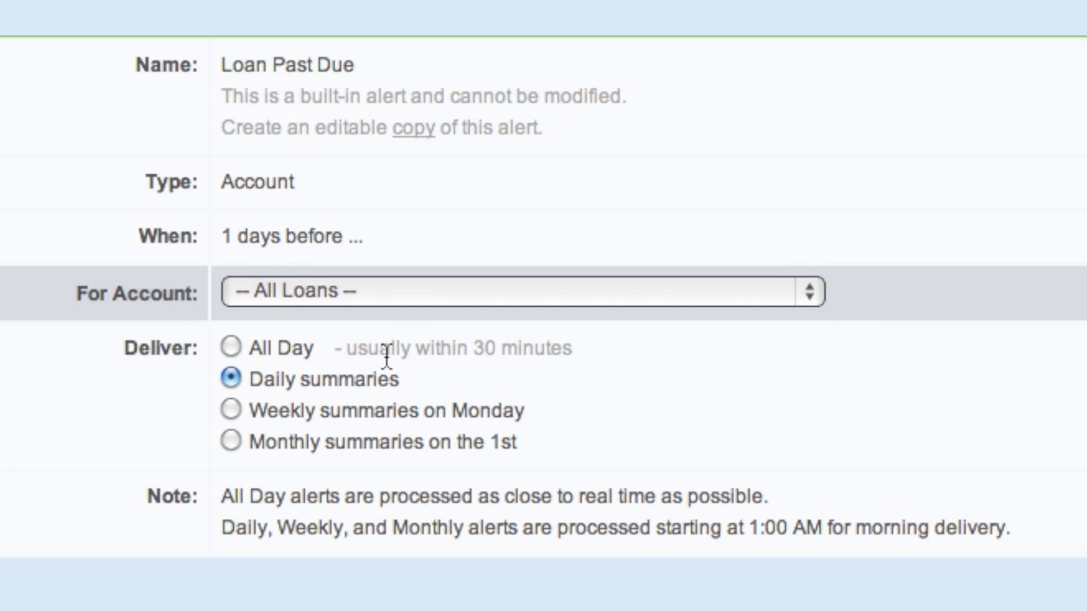
pyautogui.moveTo(316, 358)
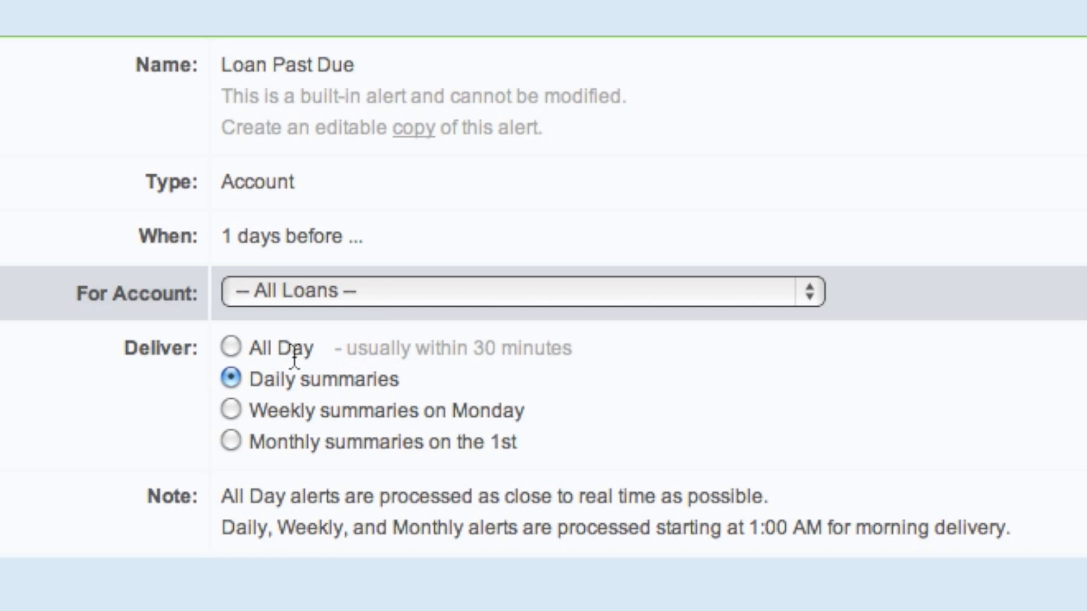
pyautogui.moveTo(299, 385)
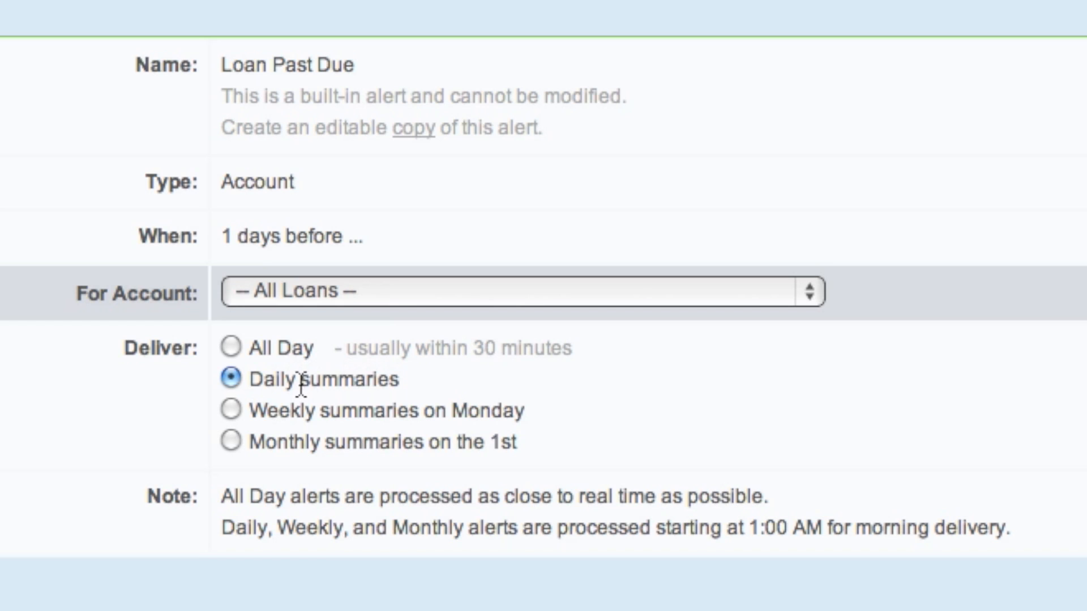
pyautogui.moveTo(329, 433)
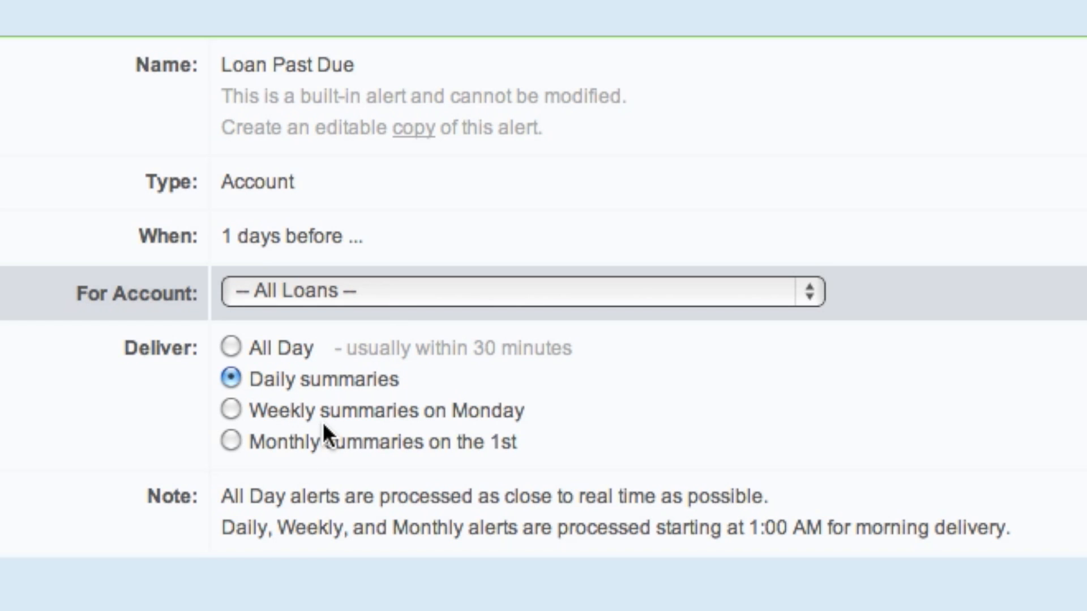
# Scroll the Loan Past Due alert details down to the delivery address section
pyautogui.scroll(-3)
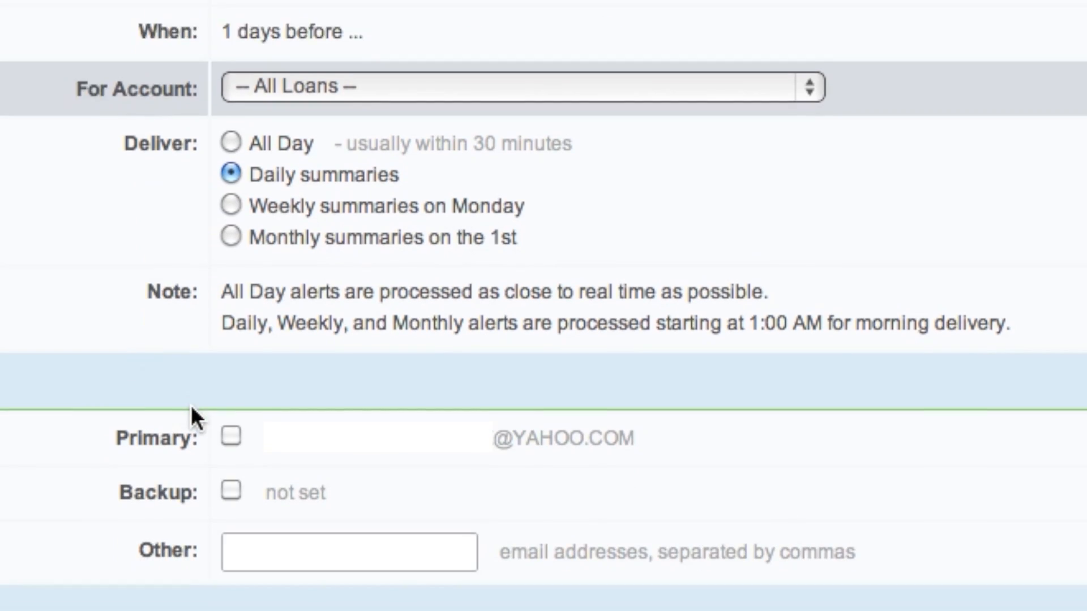
# Check the Primary email recipient and place the cursor in Other email addresses
pyautogui.click(231, 437)
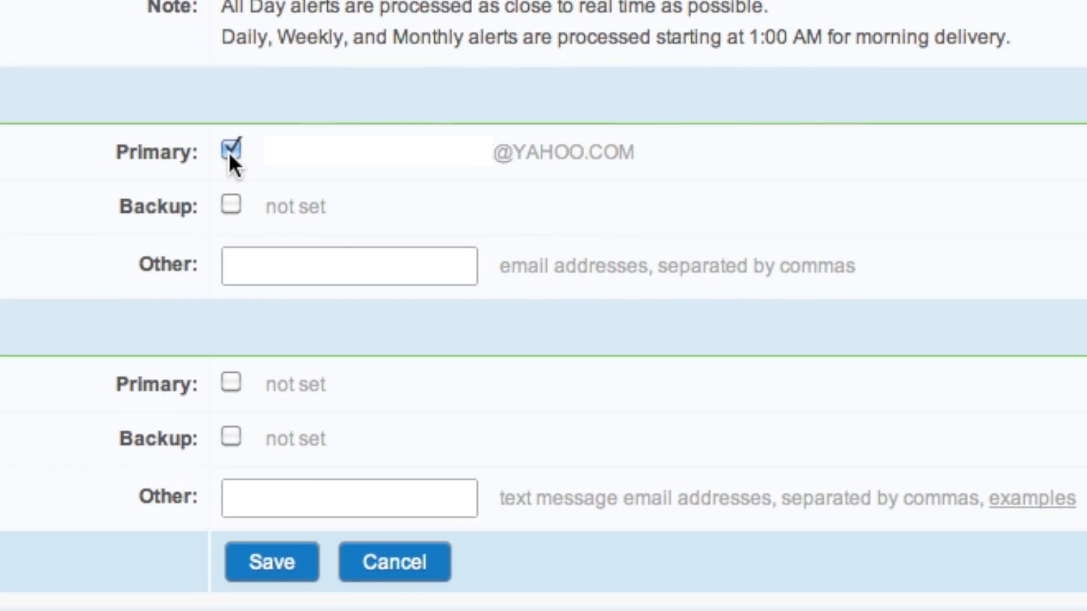
pyautogui.moveTo(231, 220)
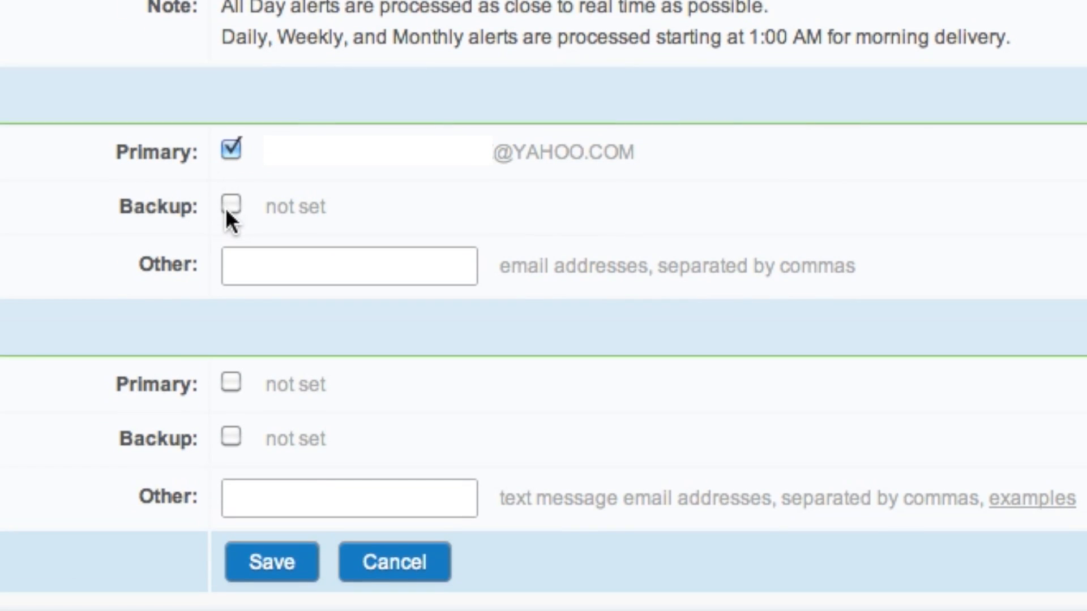
pyautogui.click(349, 265)
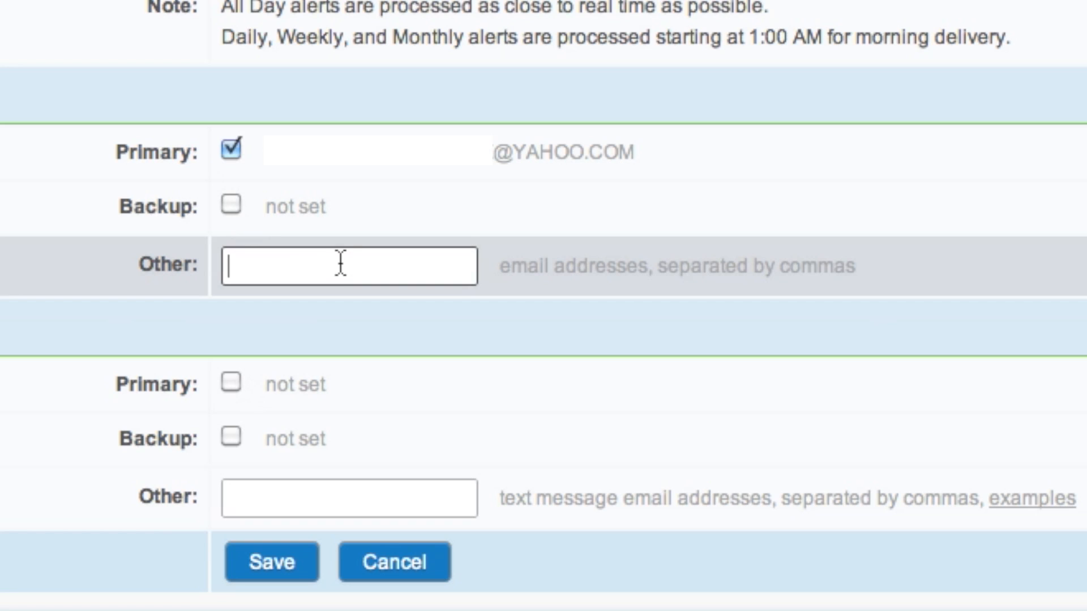
pyautogui.moveTo(266, 394)
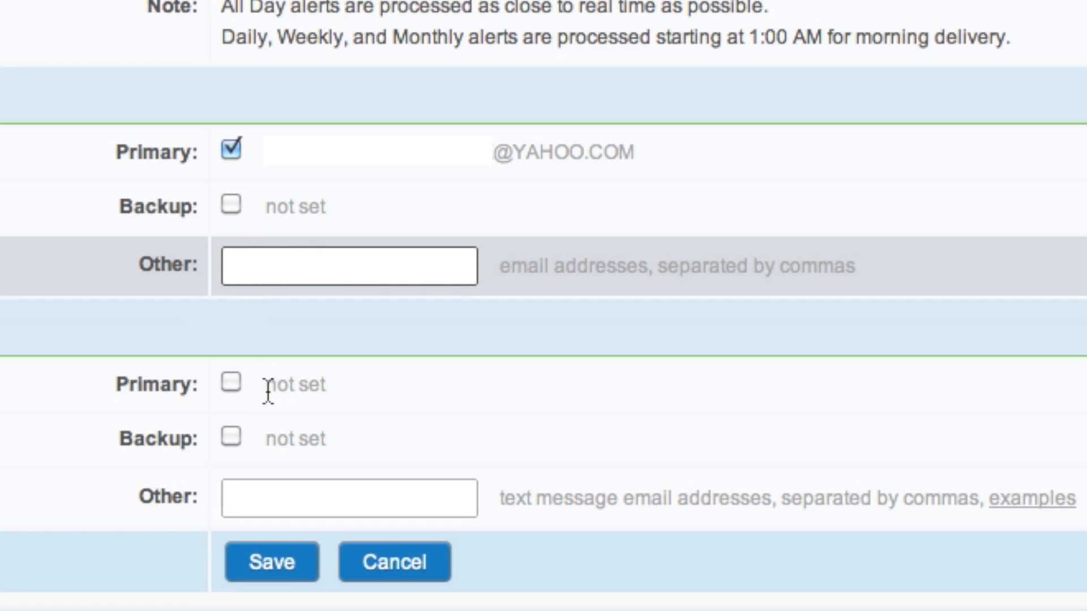
pyautogui.moveTo(232, 395)
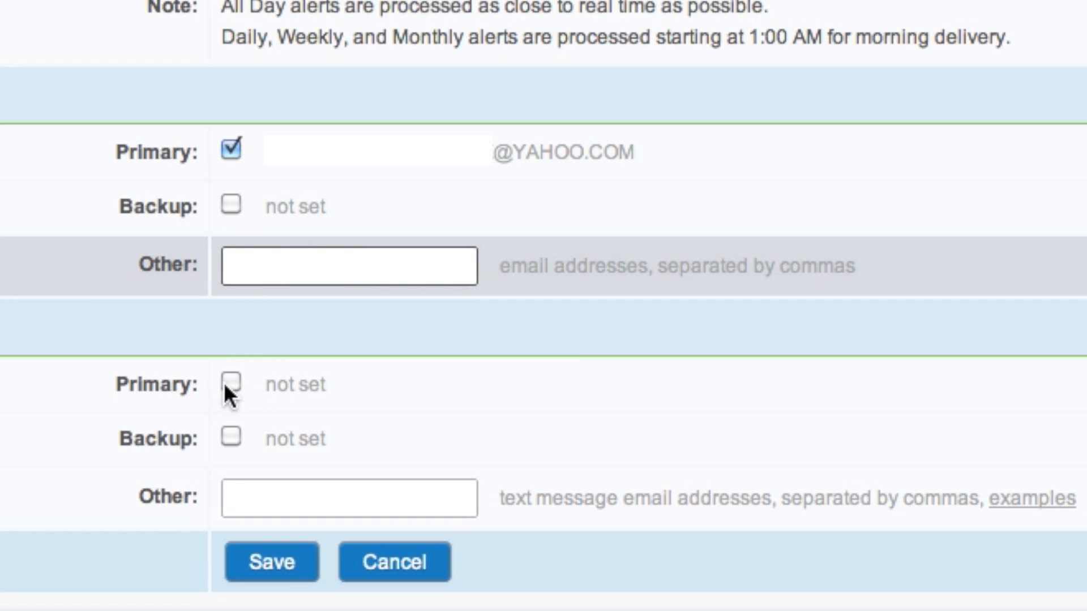
pyautogui.click(231, 383)
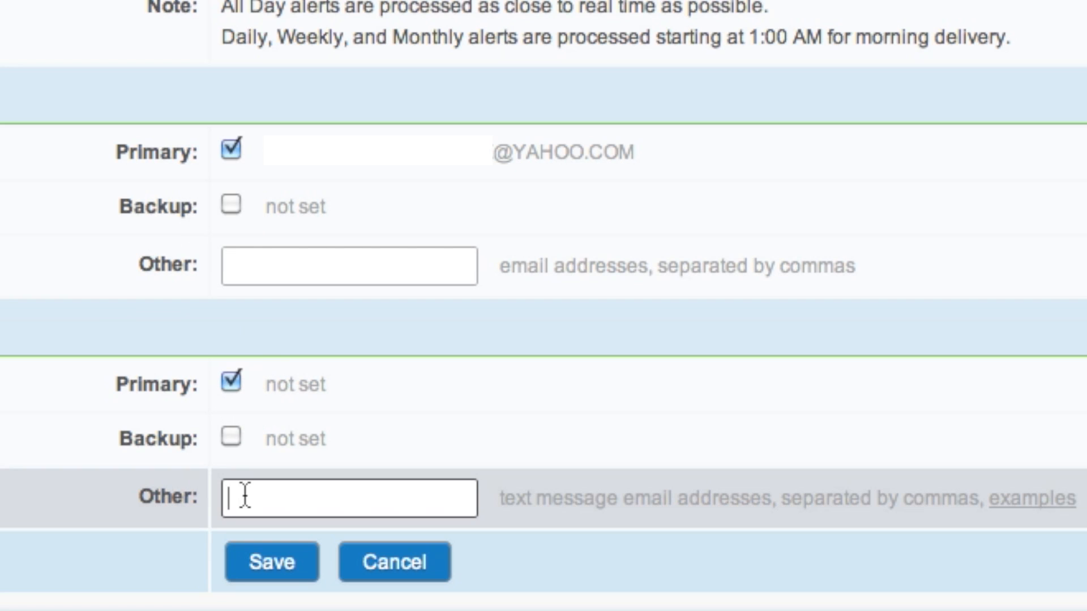
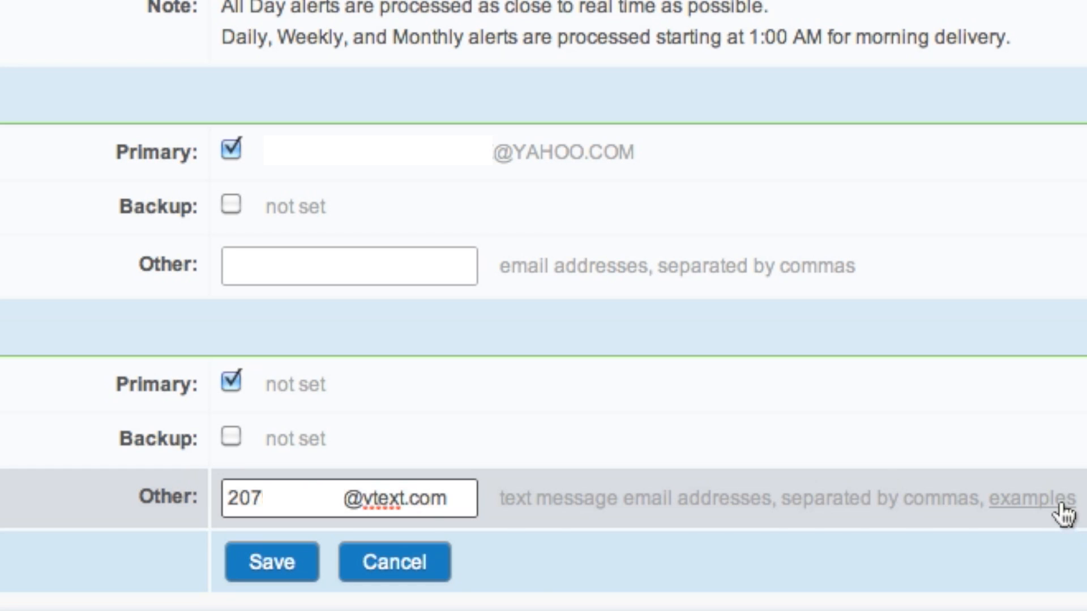
pyautogui.click(1032, 497)
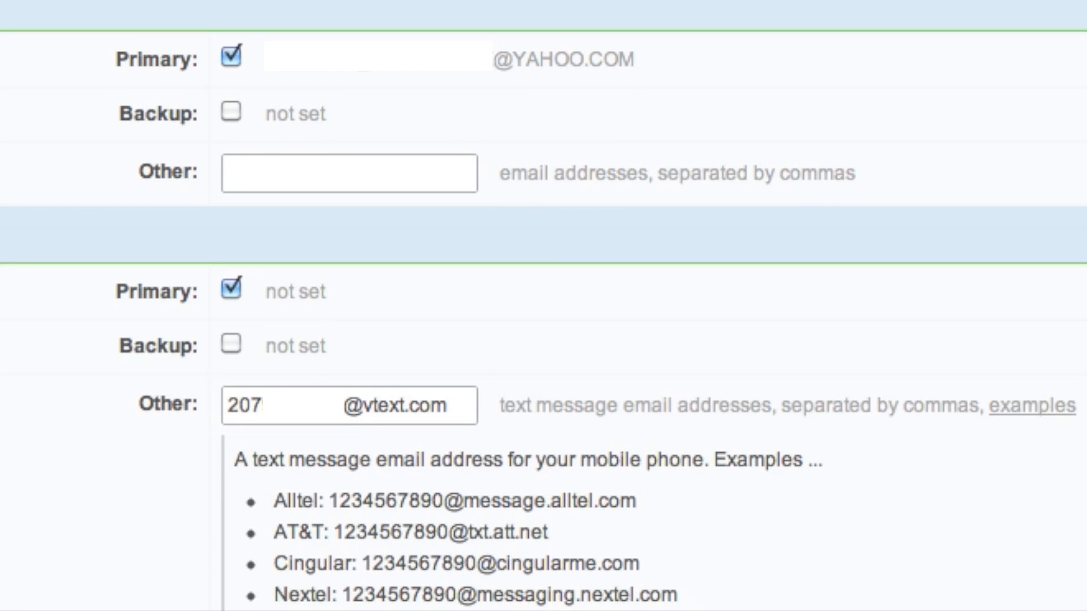
pyautogui.moveTo(667, 549)
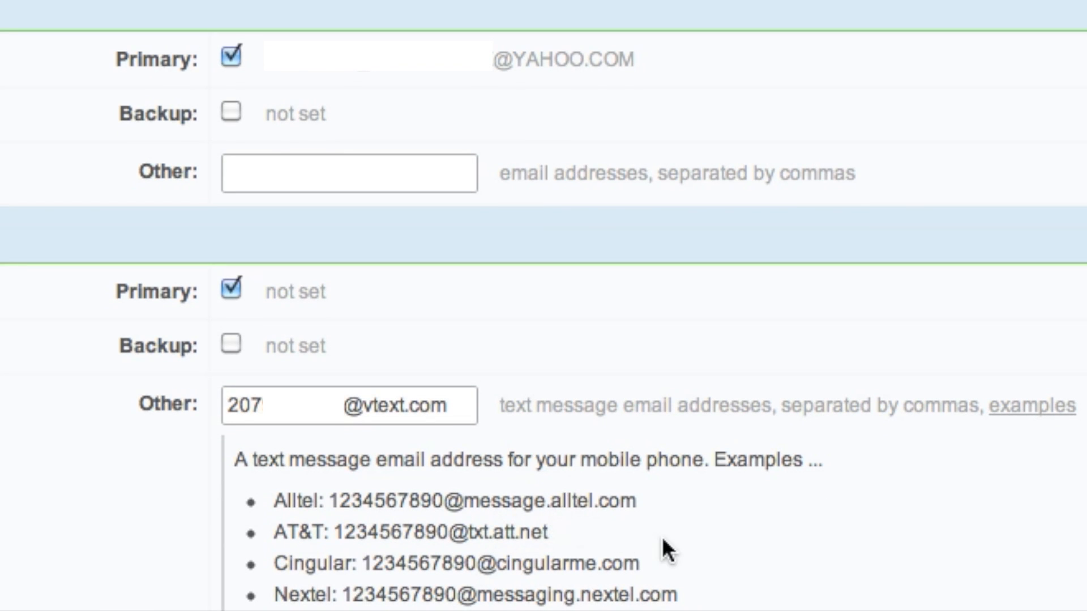